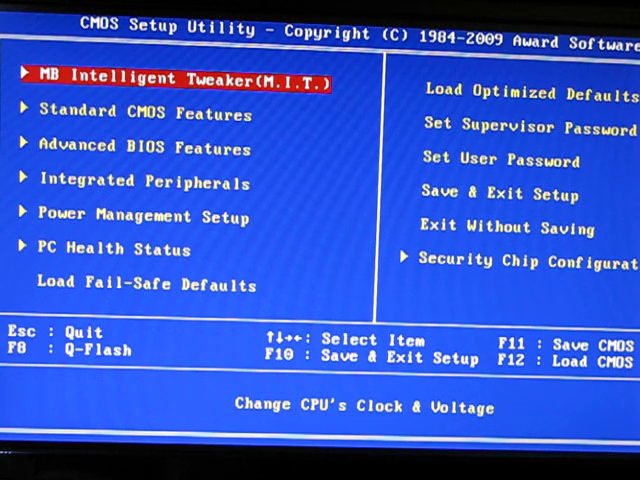
Enter the MB Intelligent Tweaker (M.I.T.) overview from the main menu
key("Down")
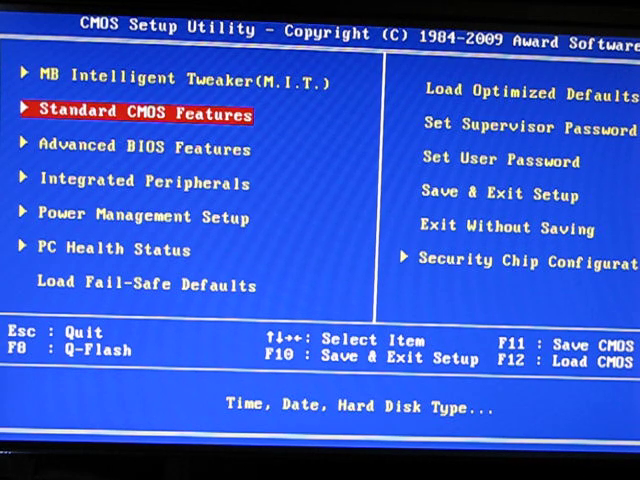
key("up")
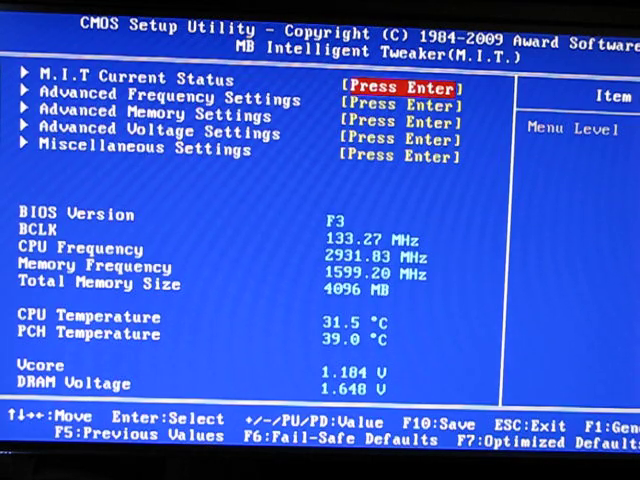
Go into Advanced Frequency Settings and bring up the QPI Clock Ratio choices (Auto, x32, x36)
key("Down")
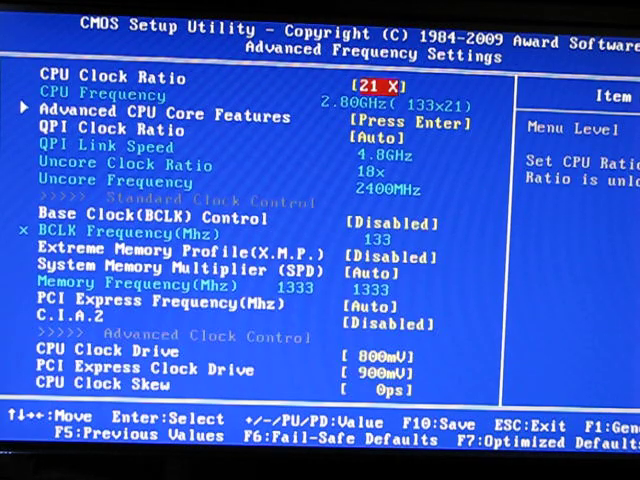
key("Down")
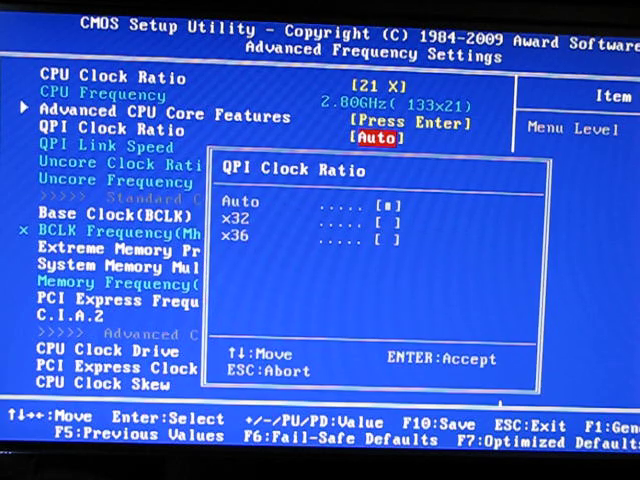
Keep QPI Clock Ratio on Auto and set Base Clock (BCLK) Control to Enabled
key("Down")
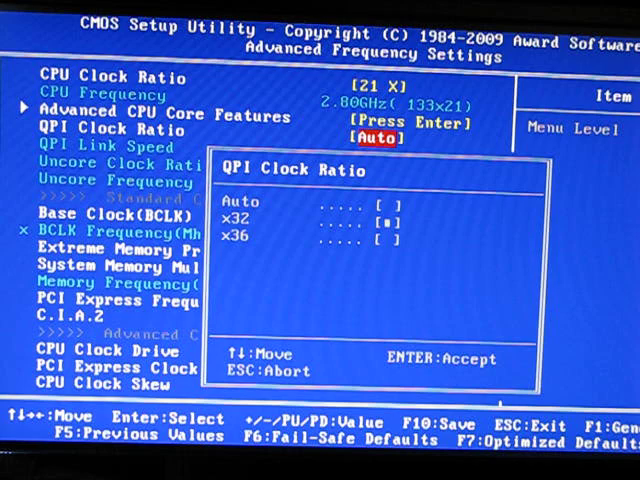
key("up")
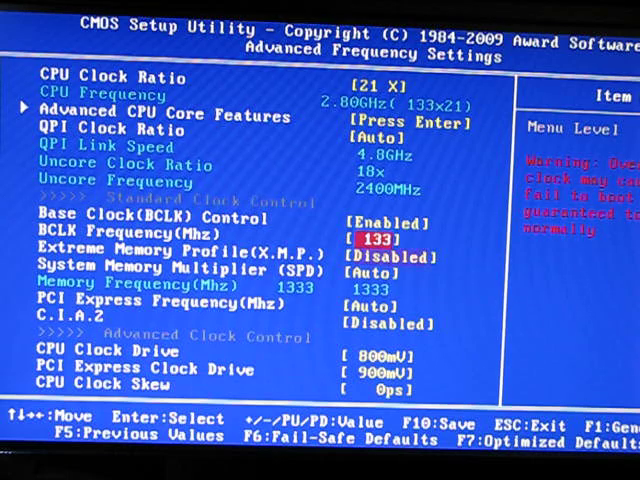
Set BCLK Frequency to 160 and System Memory Multiplier to 10.0
key("down")
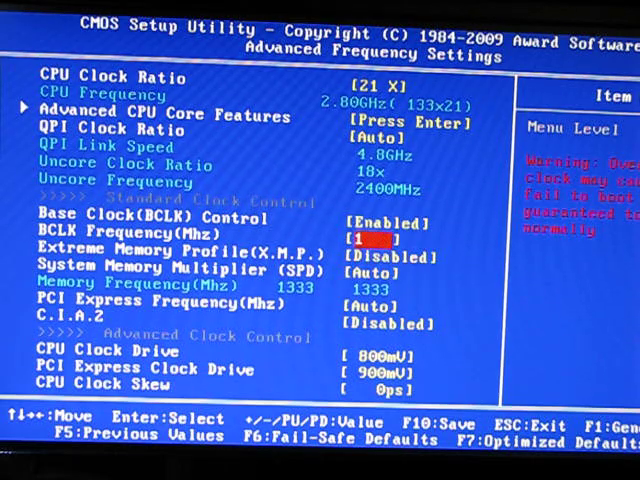
type("160")
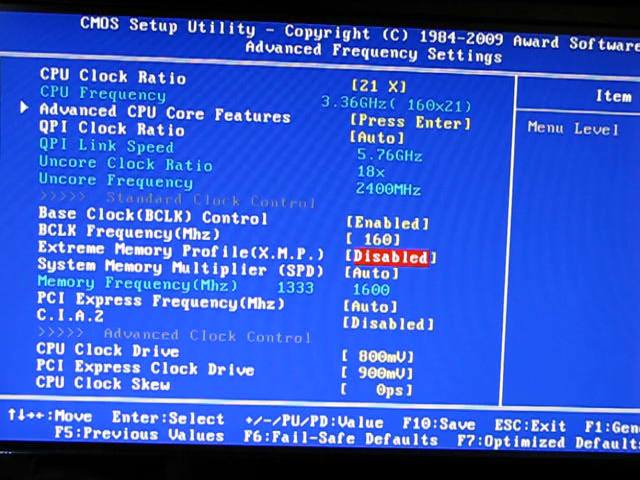
key("Down")
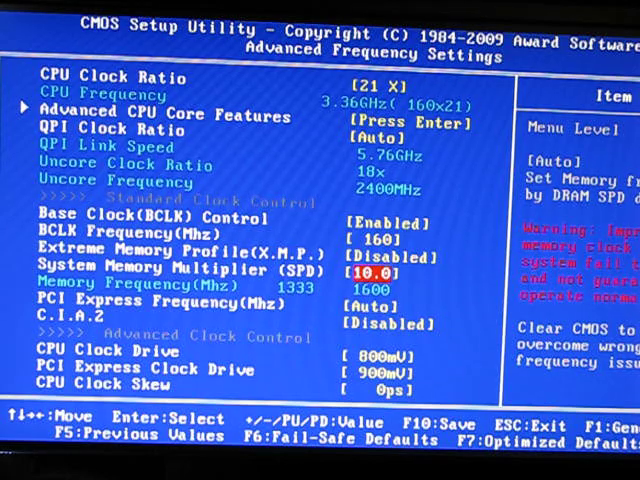
Pass PCI Express Frequency and go back to the M.I.T. overview
key("Down")
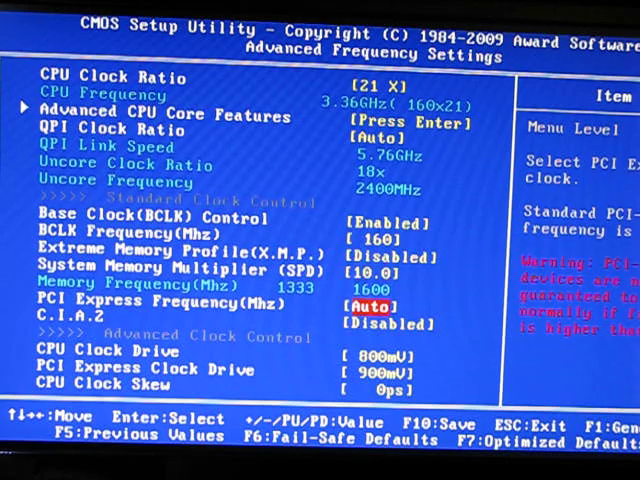
key("down")
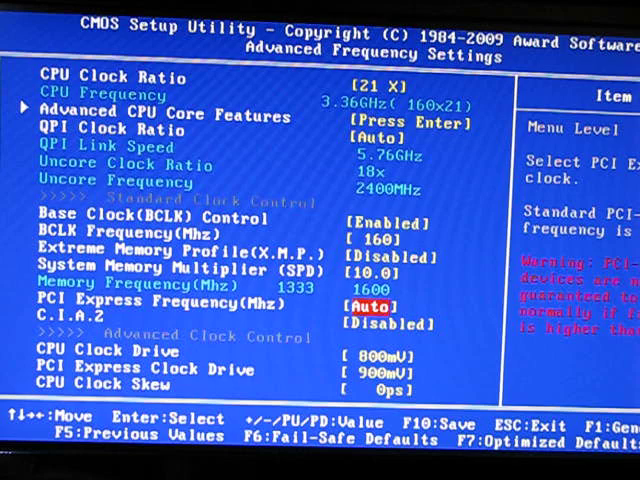
key("down")
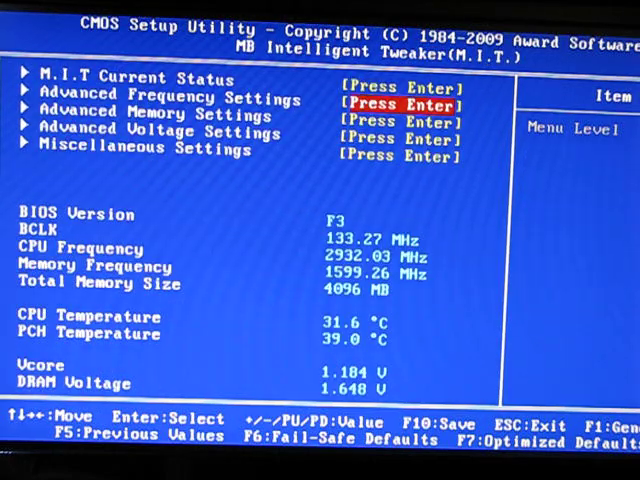
Enter Advanced Memory Settings, then Channel A Timing Settings, and start CAS Latency at 7
key("down")
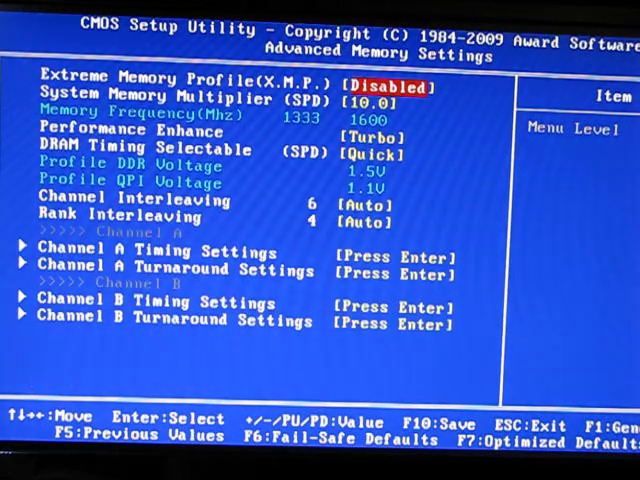
key("down")
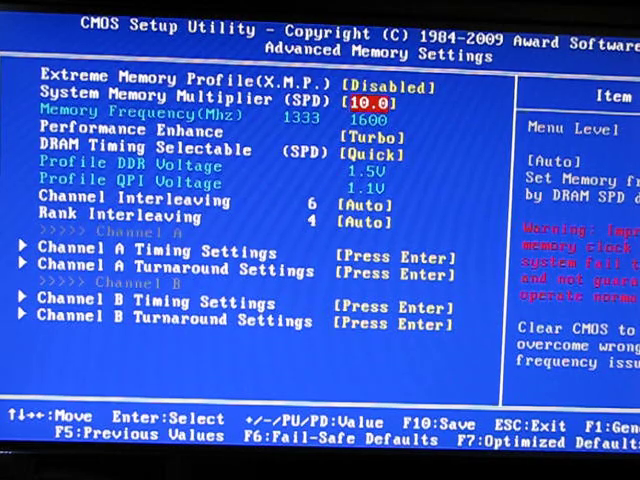
key("Up")
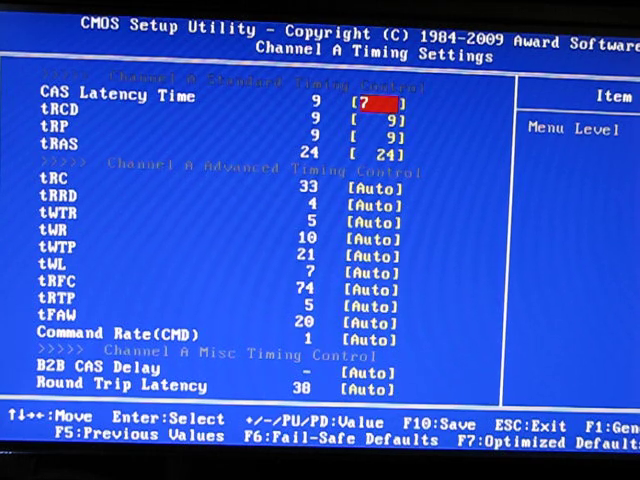
Set Channel A tRCD 8, tRP 7 and tRAS 20 for 7-8-7-20 timings
key("down")
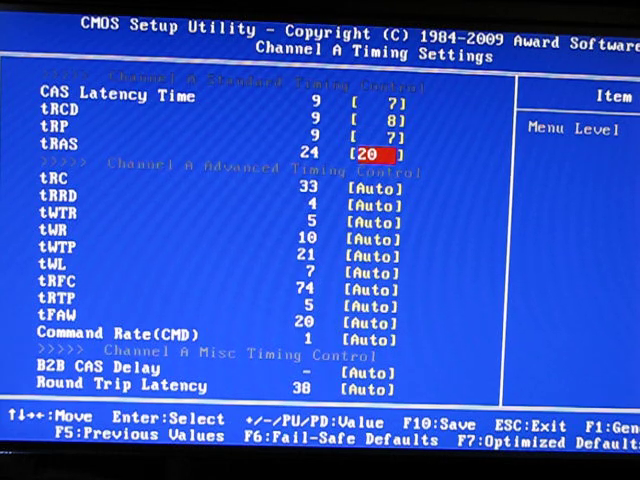
key("down")
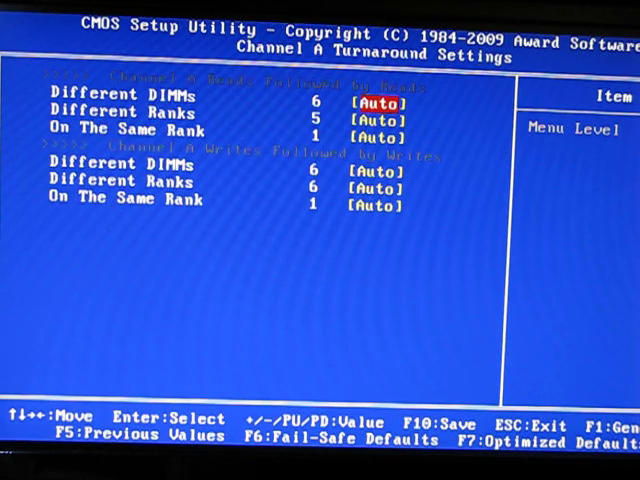
Check Channel B timings read 7-8-7-20 and return to Advanced Memory Settings
key("Escape")
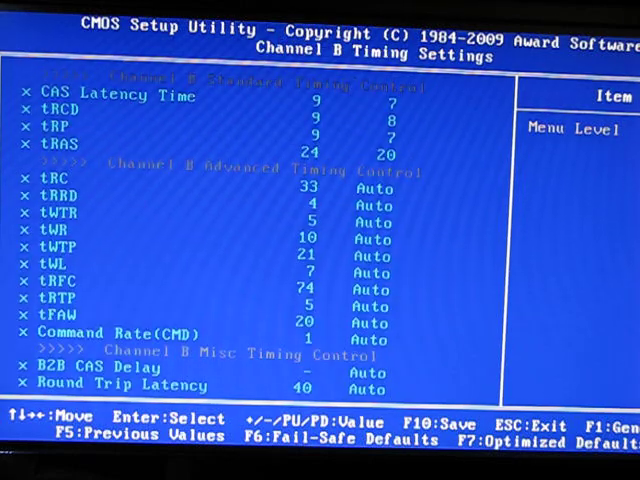
key("Escape")
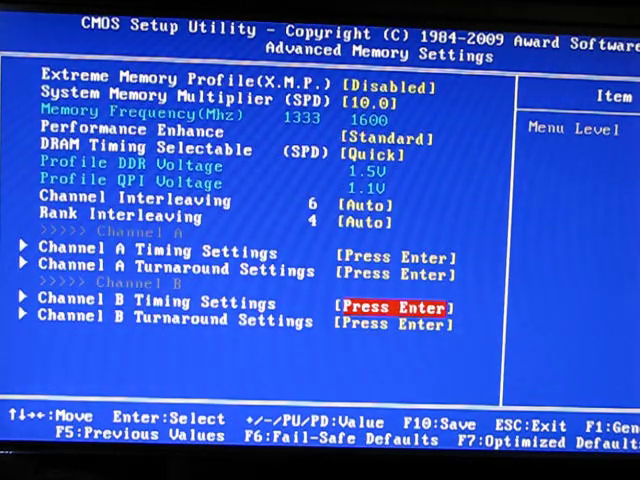